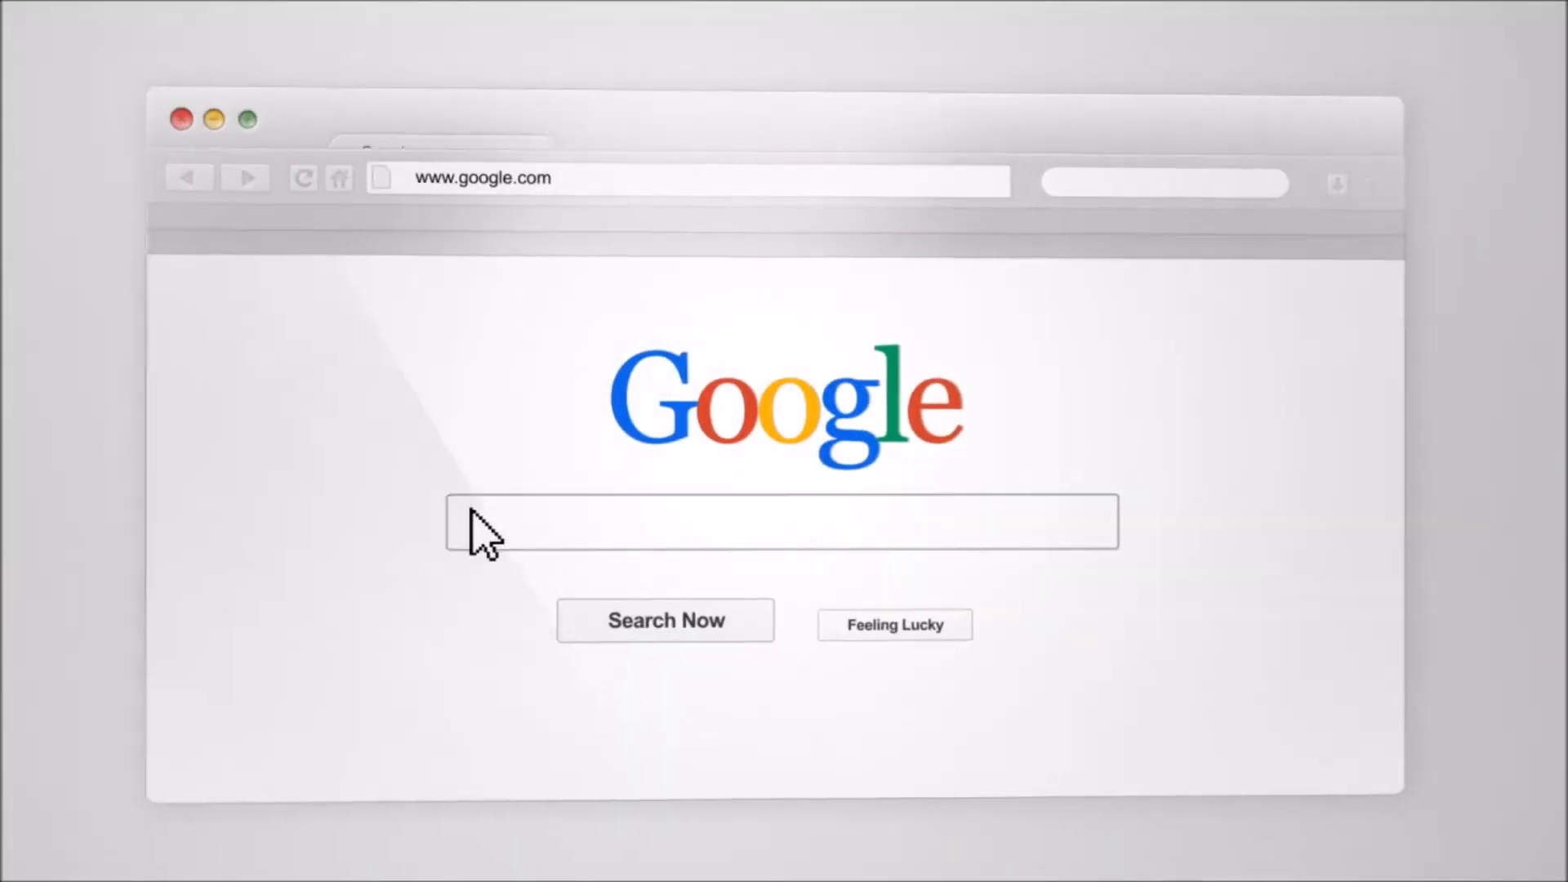
Let the intro play until the Free VPN Chrome Web Store page appears.
{"action": "type", "text": "RecruitingTools.com \"Top Reviews\" (Tools OR Technology) \"Industry Leading\" Tutorials"}
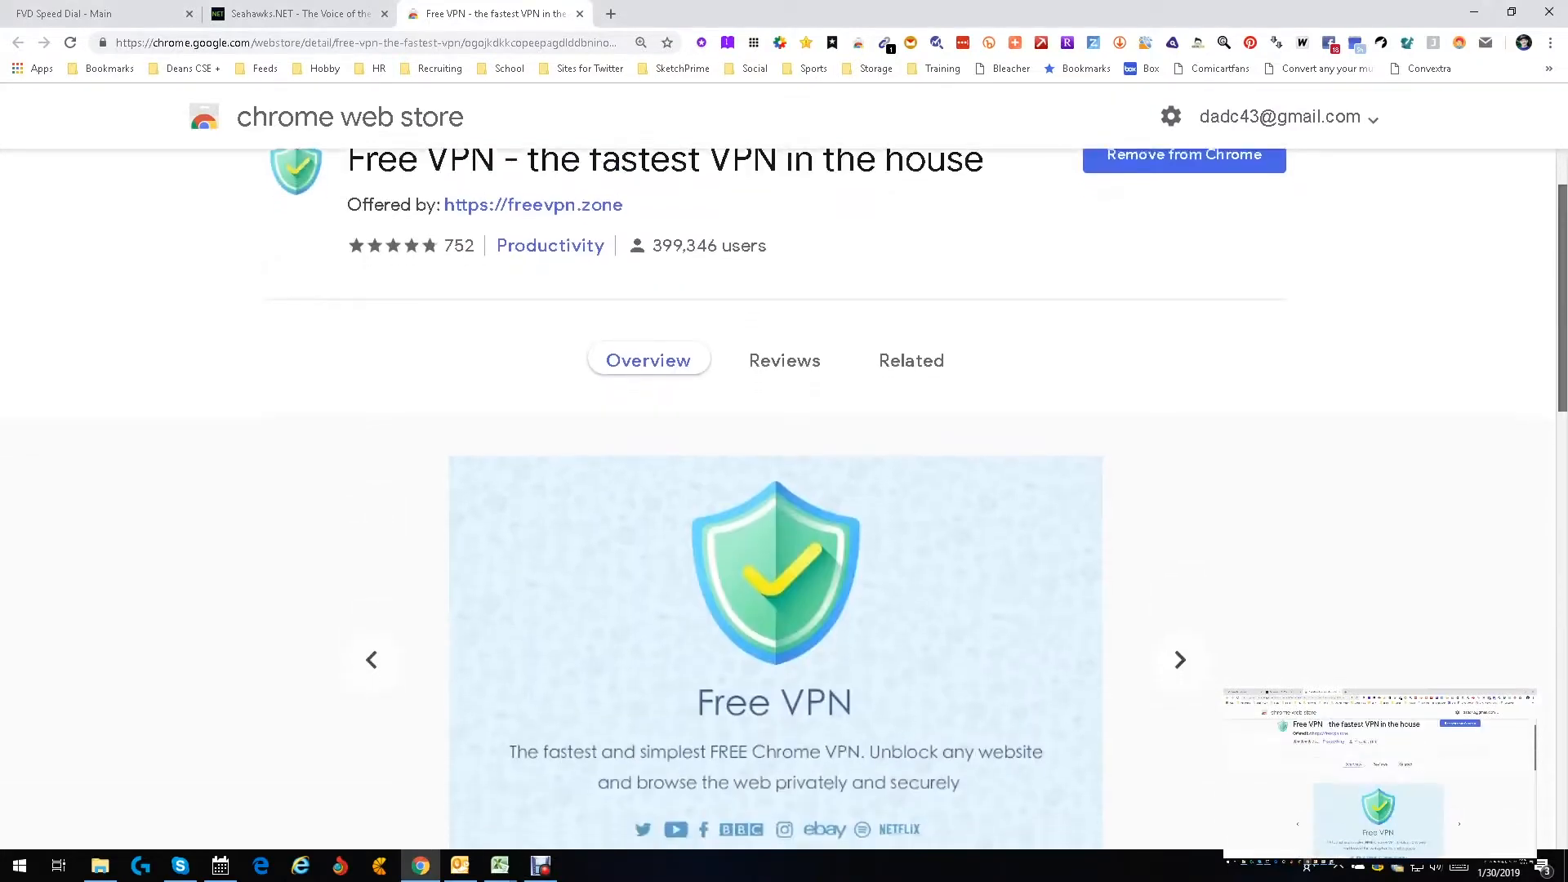
Scroll the store page and open the Free VPN toolbar panel, showing Romania.
{"action": "scroll", "scroll_direction": "down", "scroll_amount": 3}
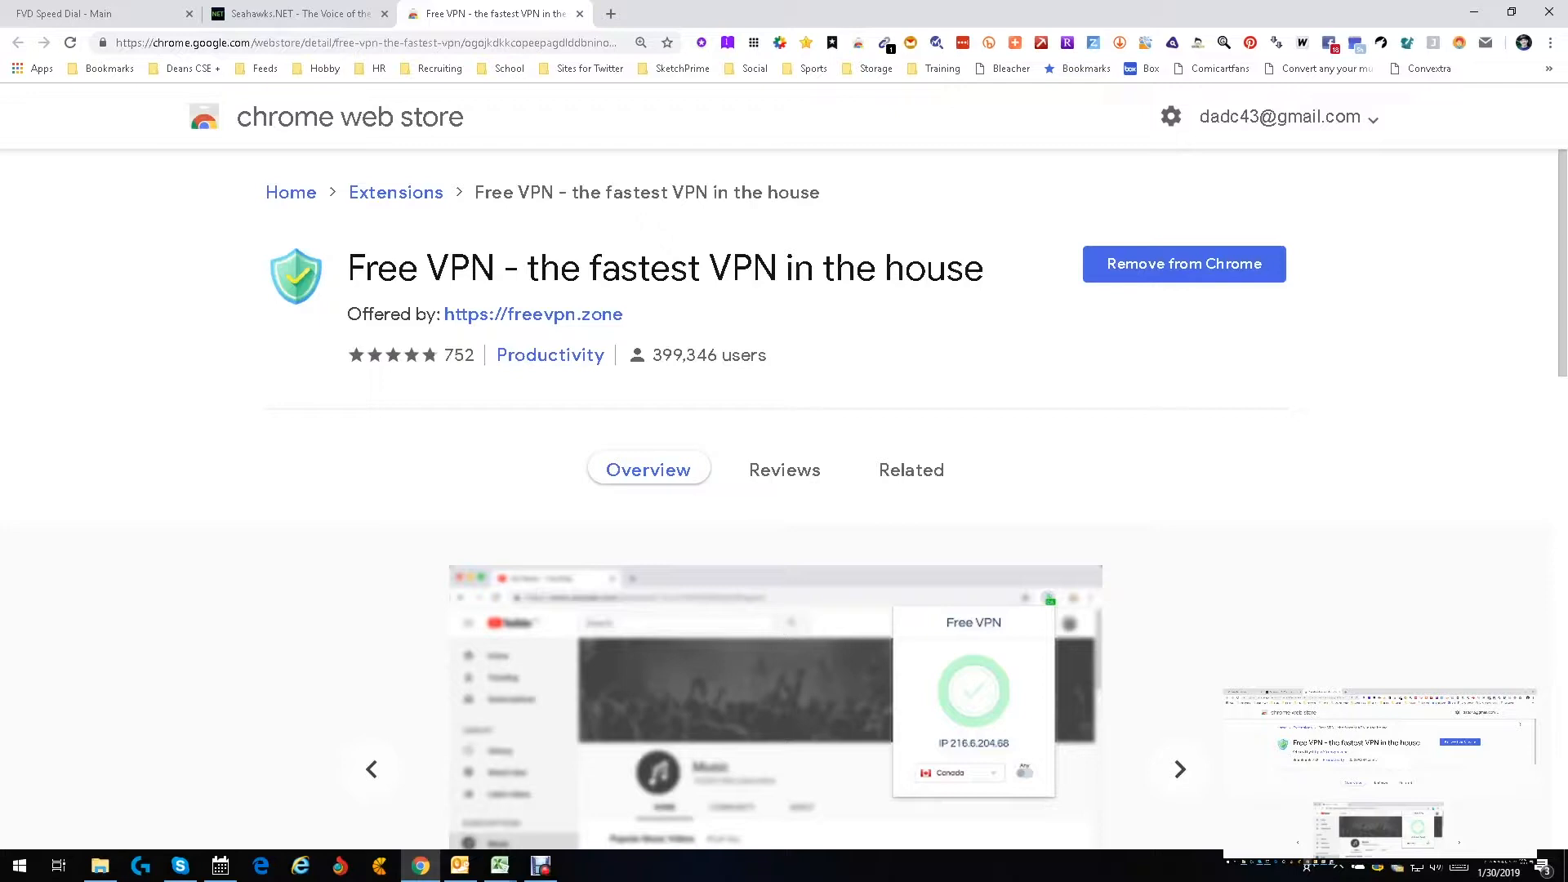
{"action": "left_click", "coordinate": [1551, 41]}
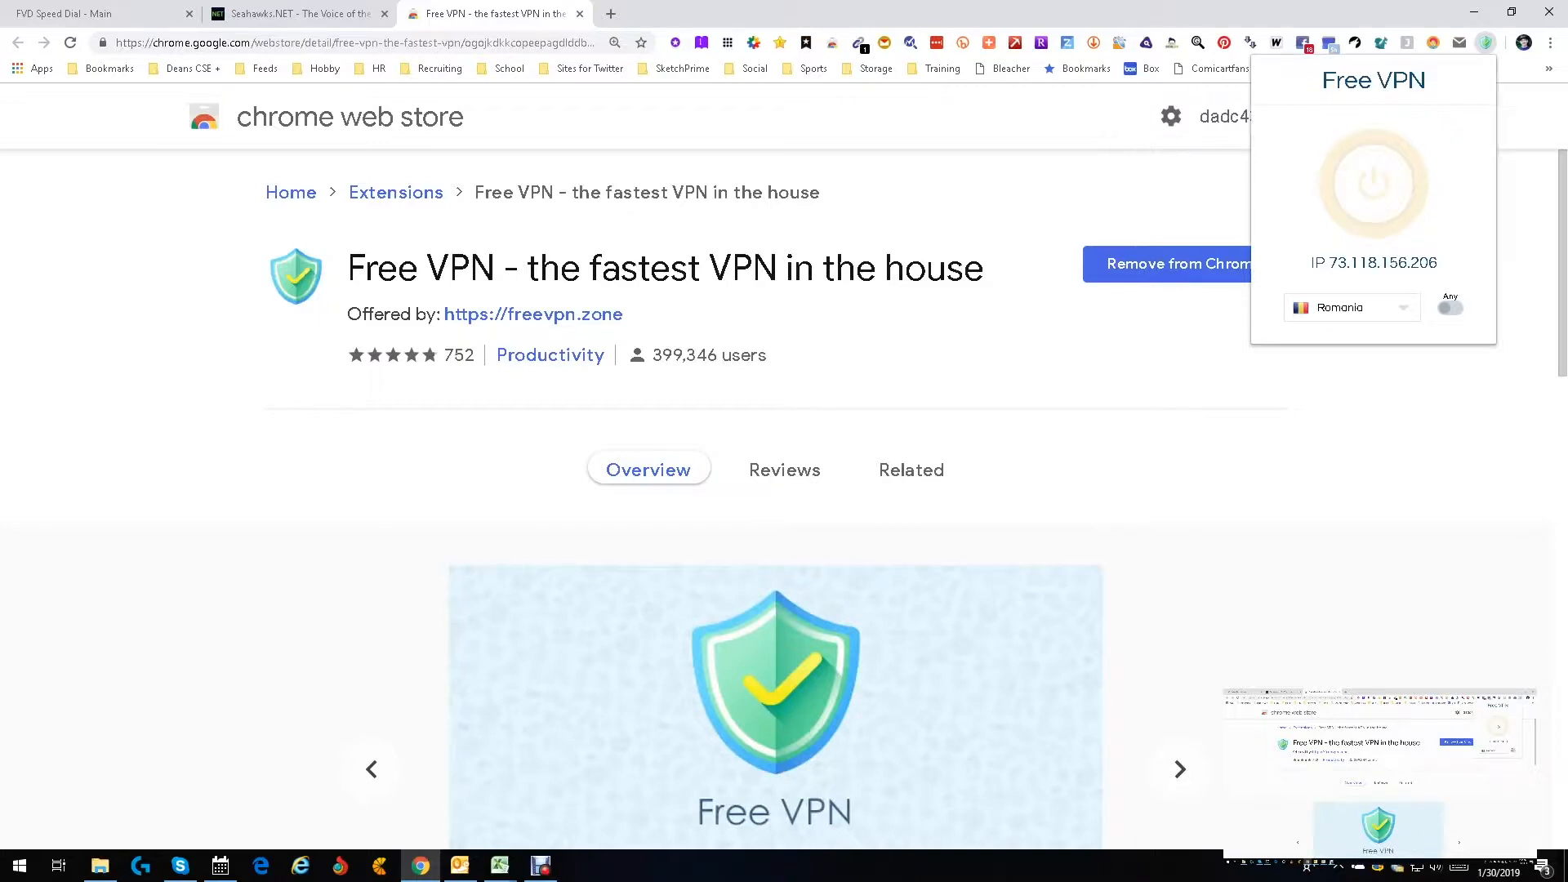
Select Canada from the country list and connect, getting IP 66.11.38.34.
{"action": "left_click", "coordinate": [1350, 308]}
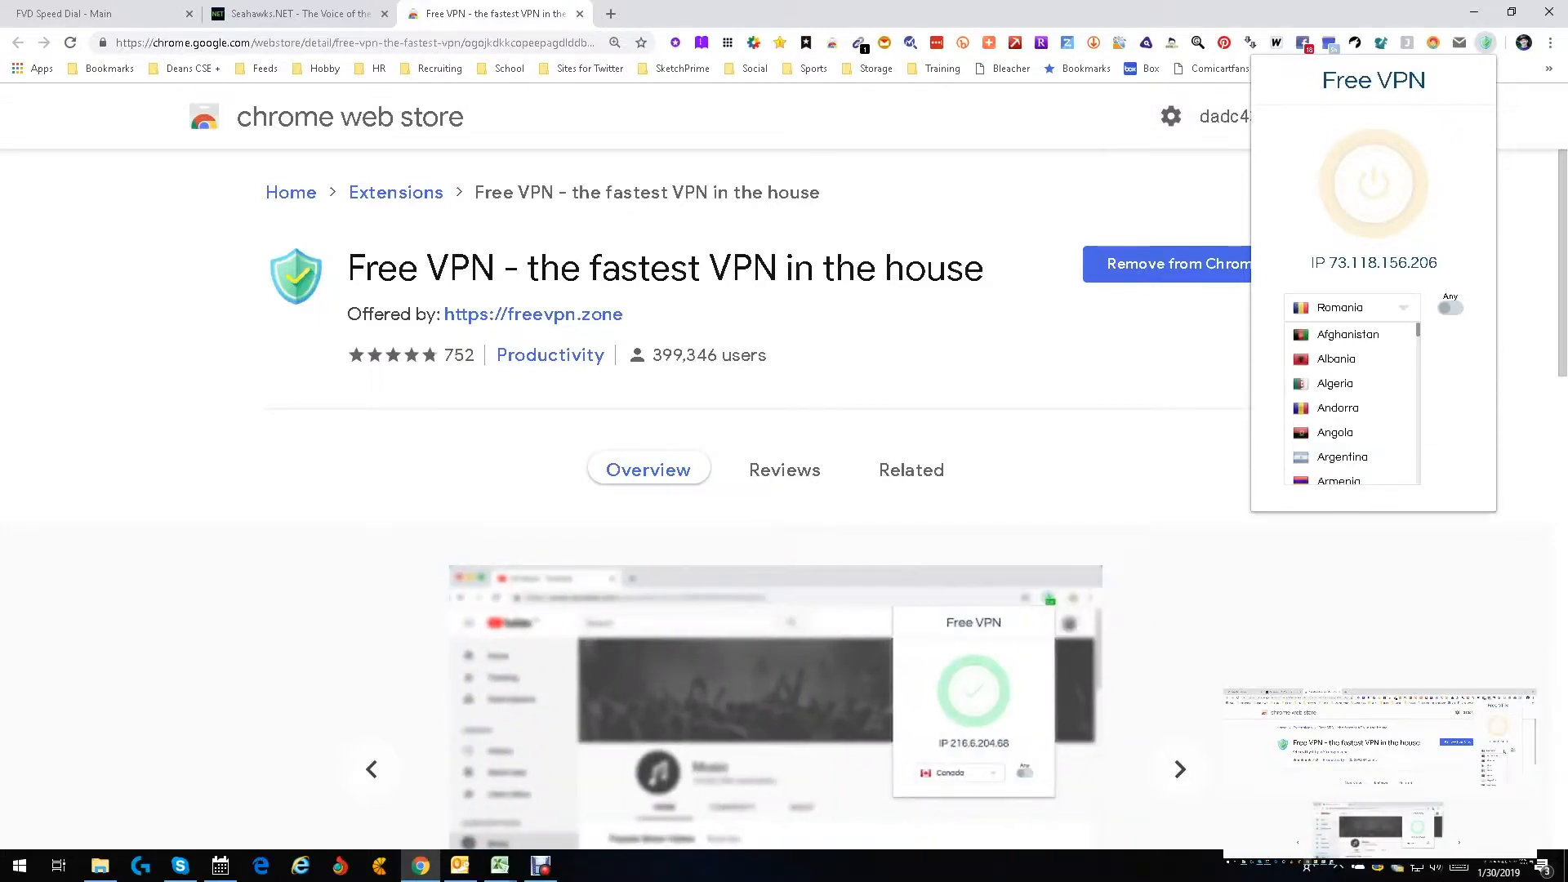
{"action": "scroll", "scroll_direction": "down", "scroll_amount": 3}
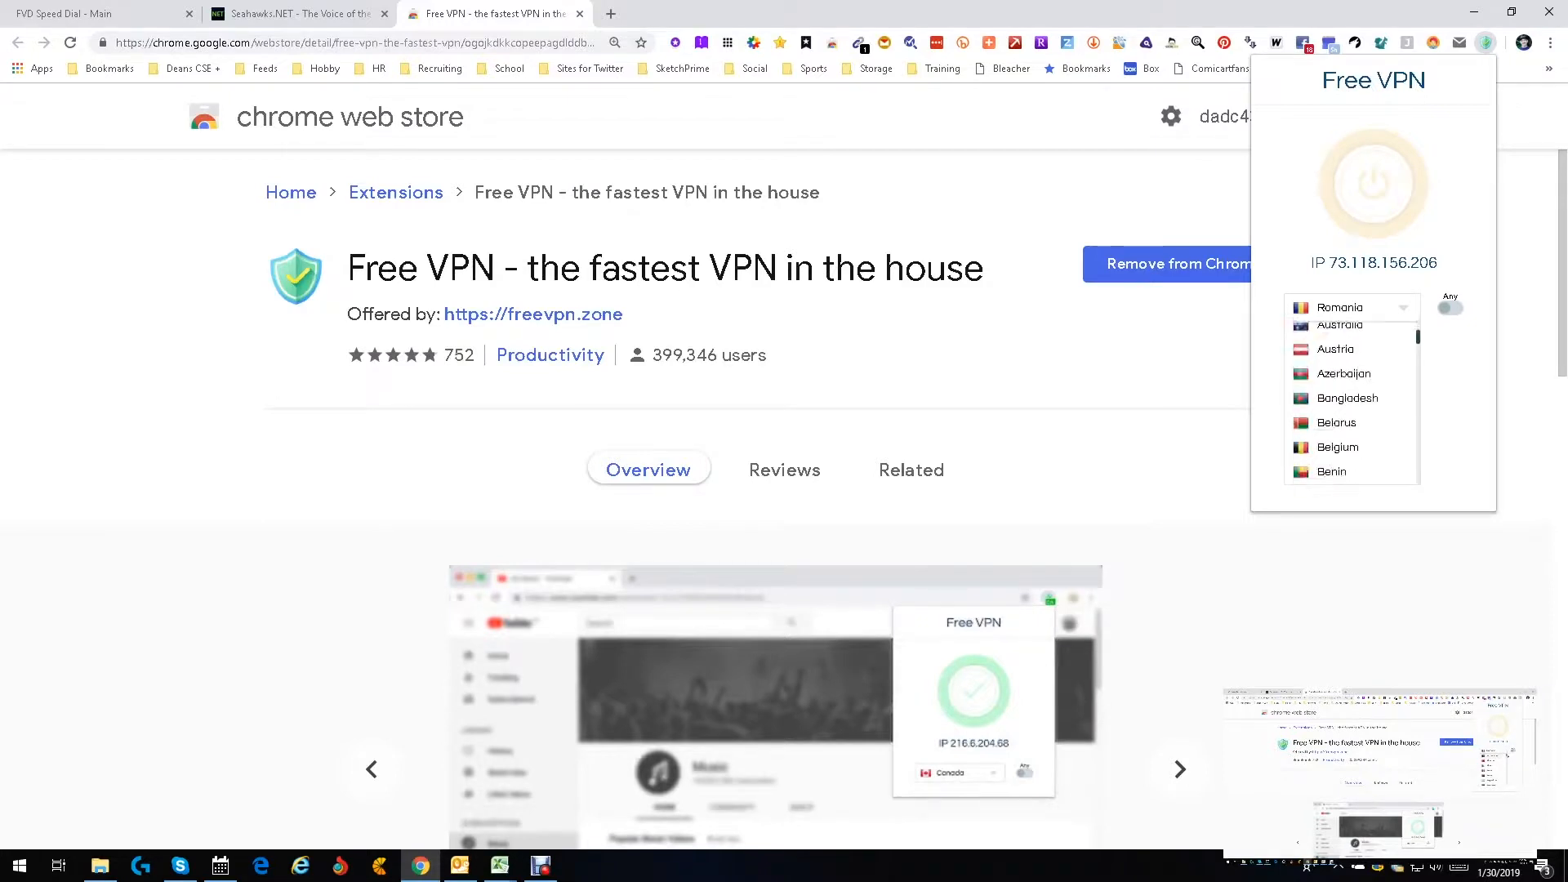
{"action": "scroll", "scroll_direction": "down", "scroll_amount": 3}
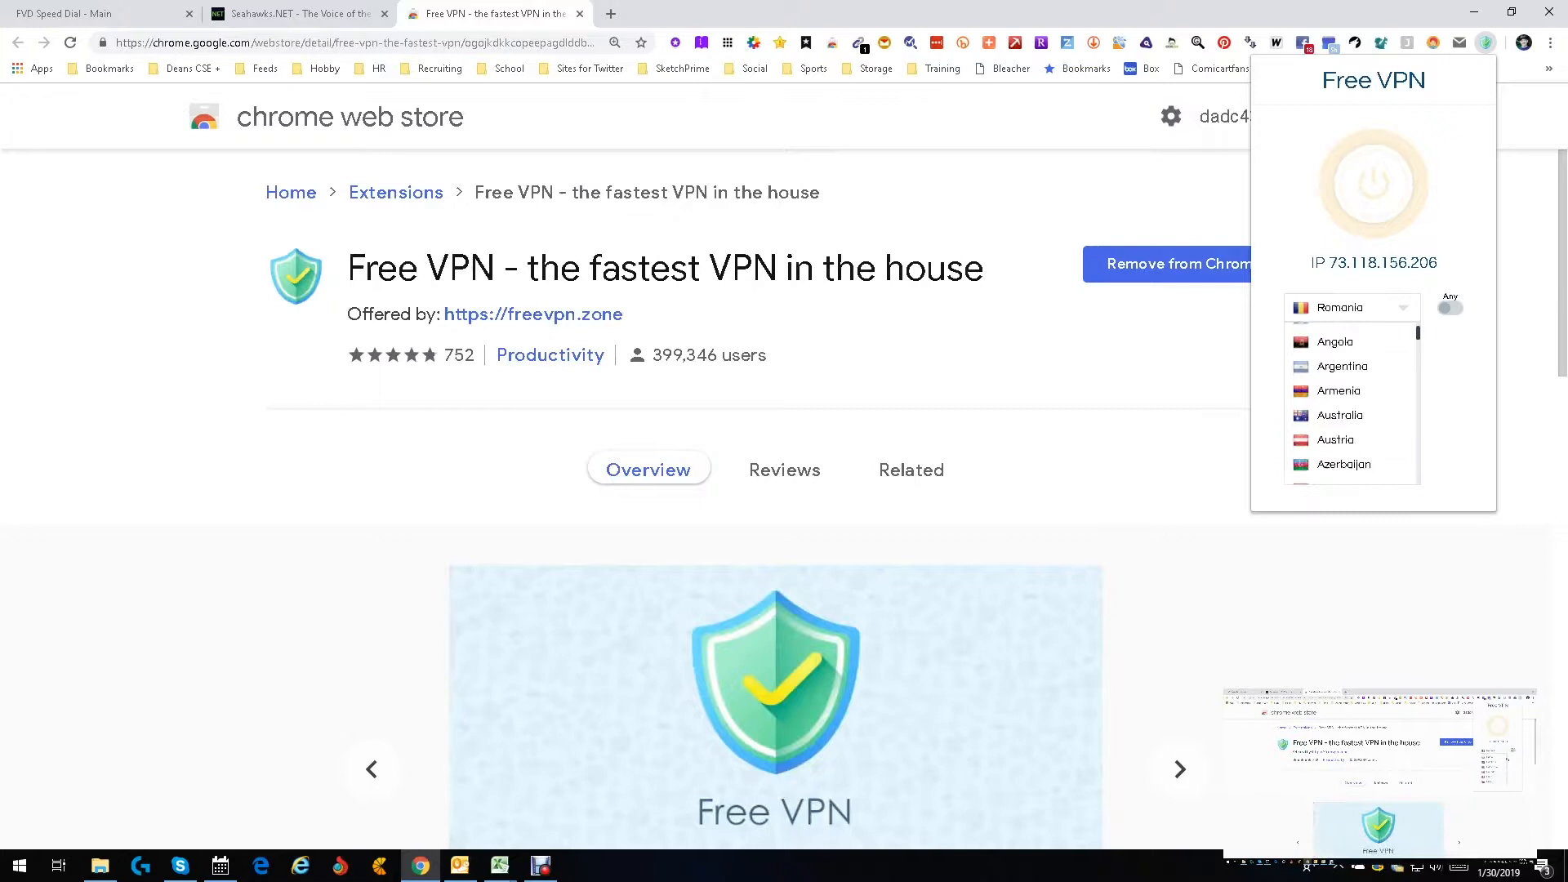
{"action": "scroll", "scroll_direction": "down", "scroll_amount": 3}
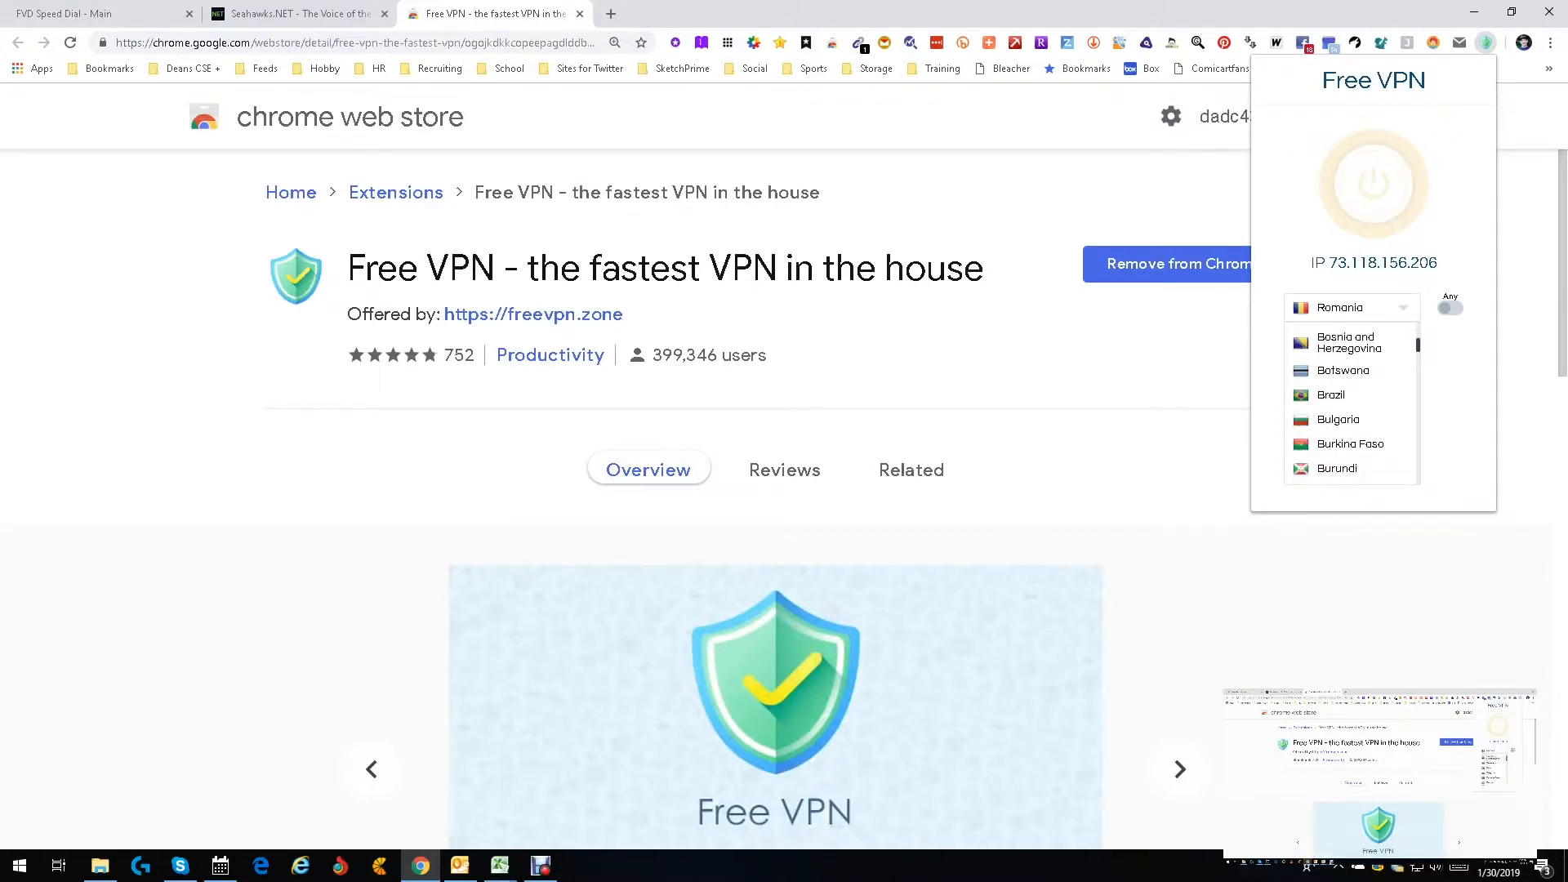
{"action": "scroll", "scroll_direction": "down", "scroll_amount": 3}
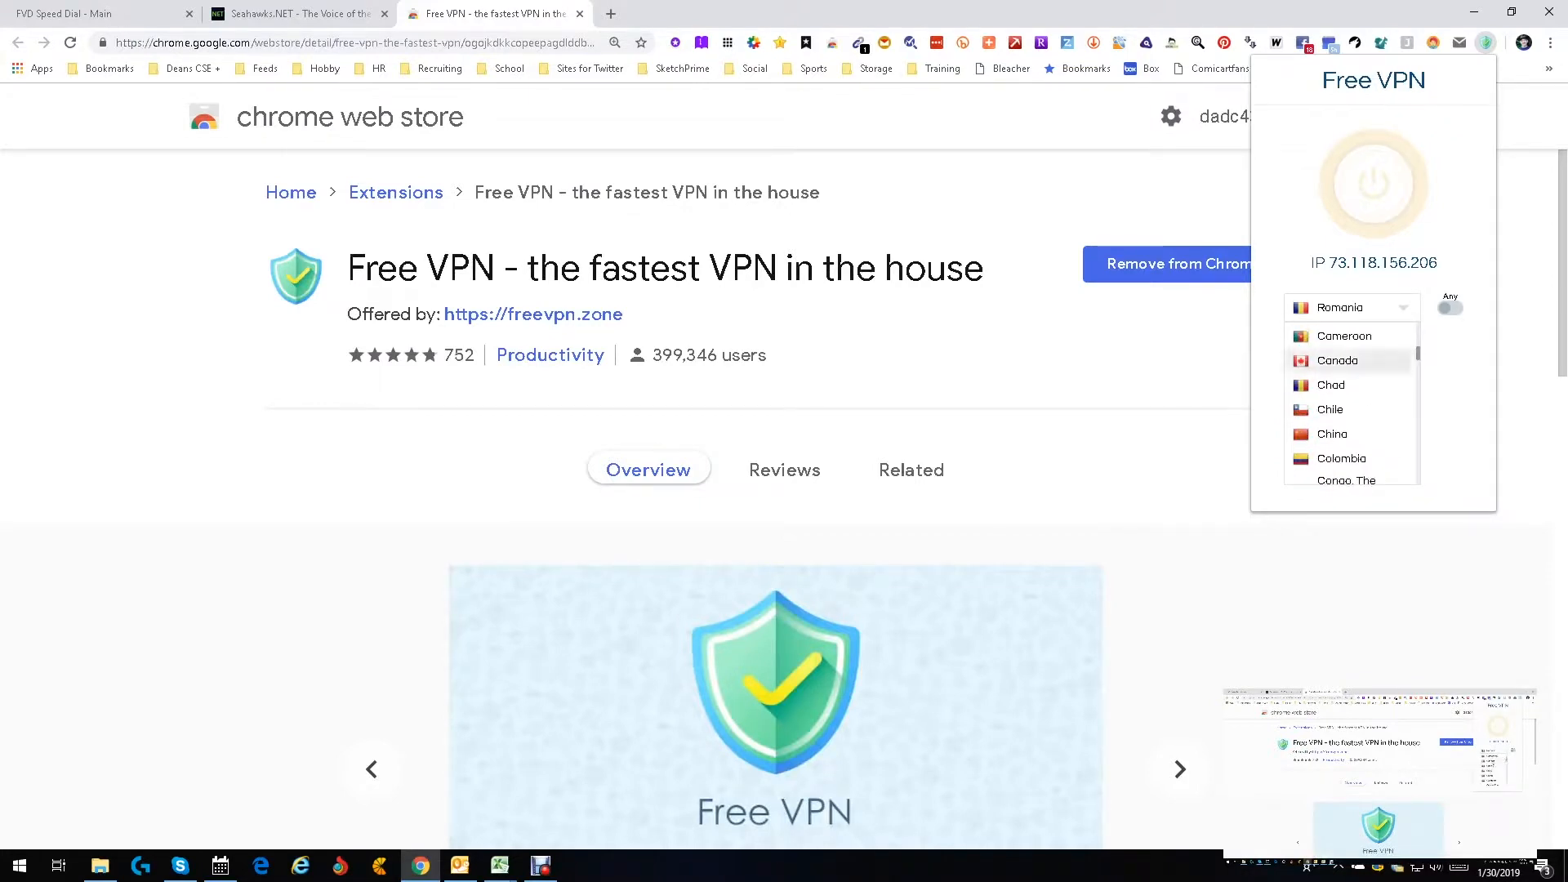
{"action": "left_click", "coordinate": [1338, 360]}
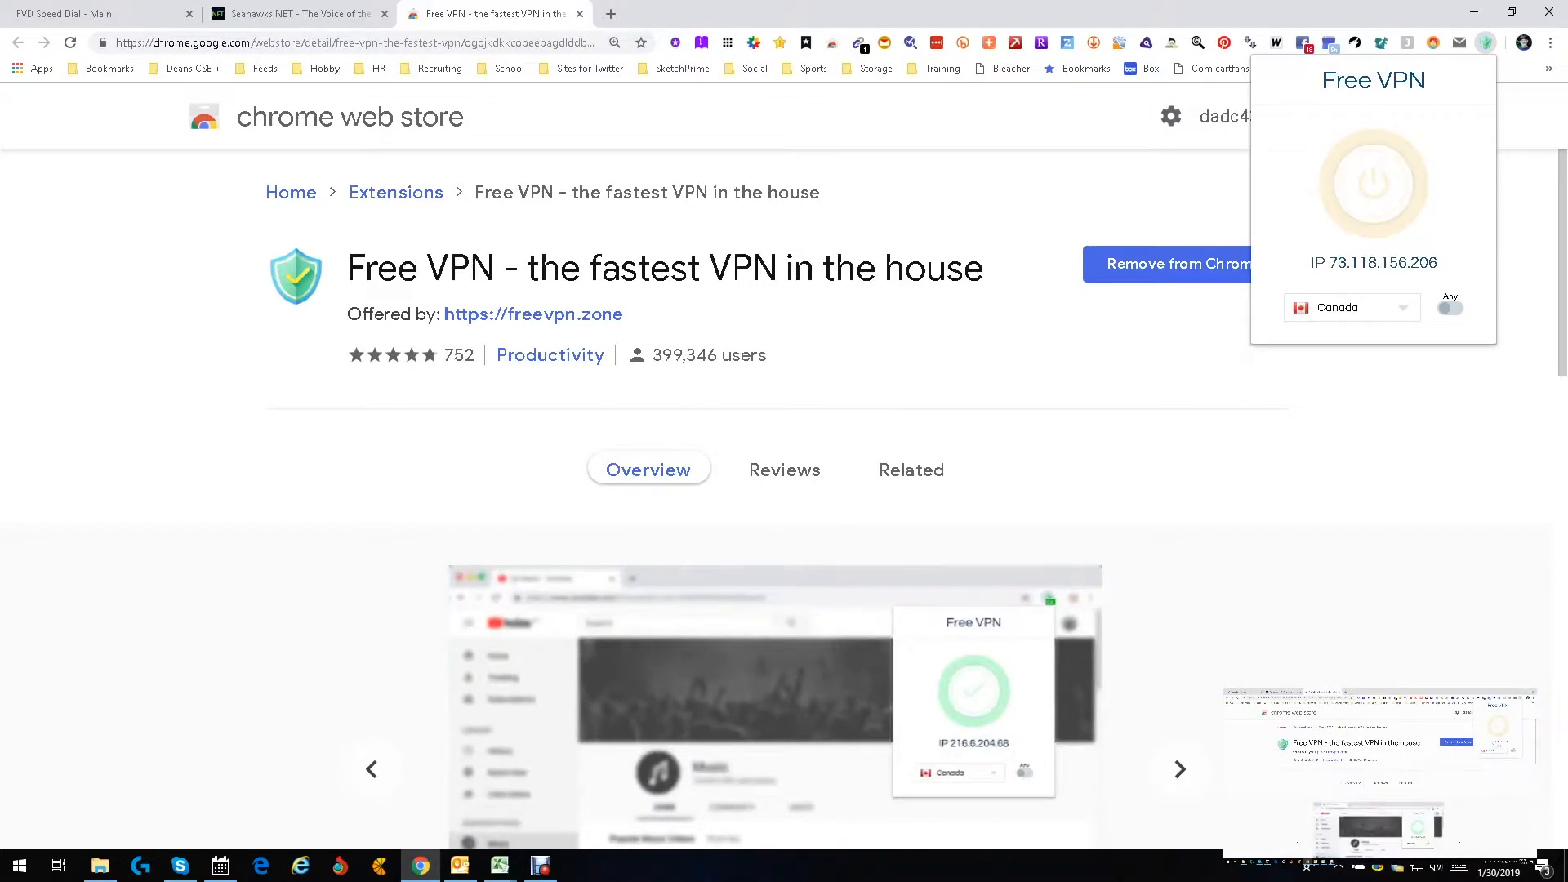
{"action": "left_click", "coordinate": [1372, 182]}
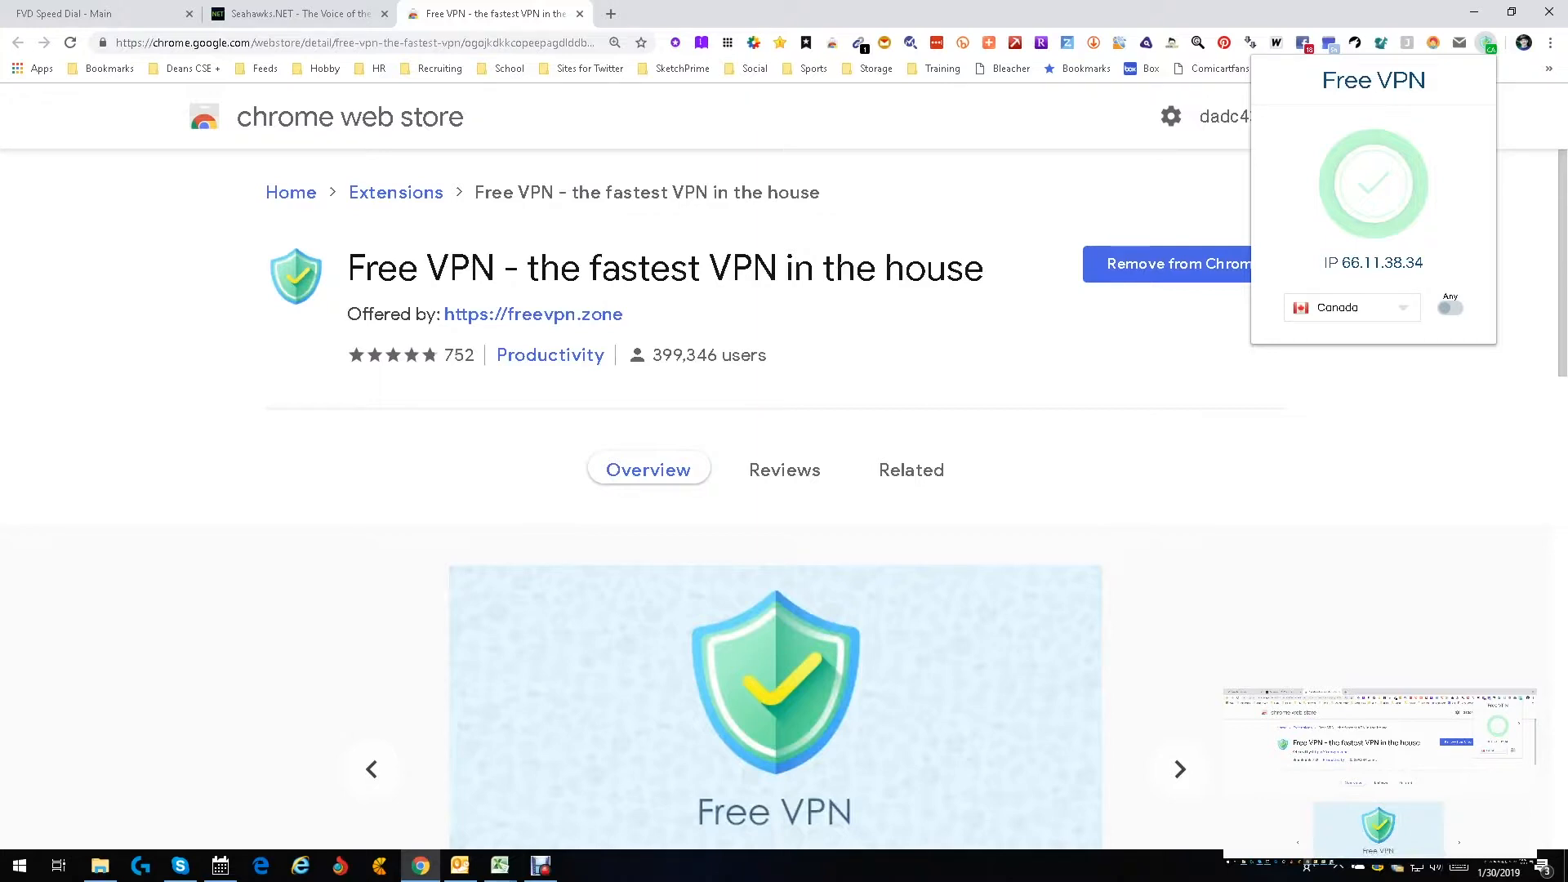
Disconnect the VPN and switch on the Any option, showing Netherlands.
{"action": "left_click", "coordinate": [1179, 770]}
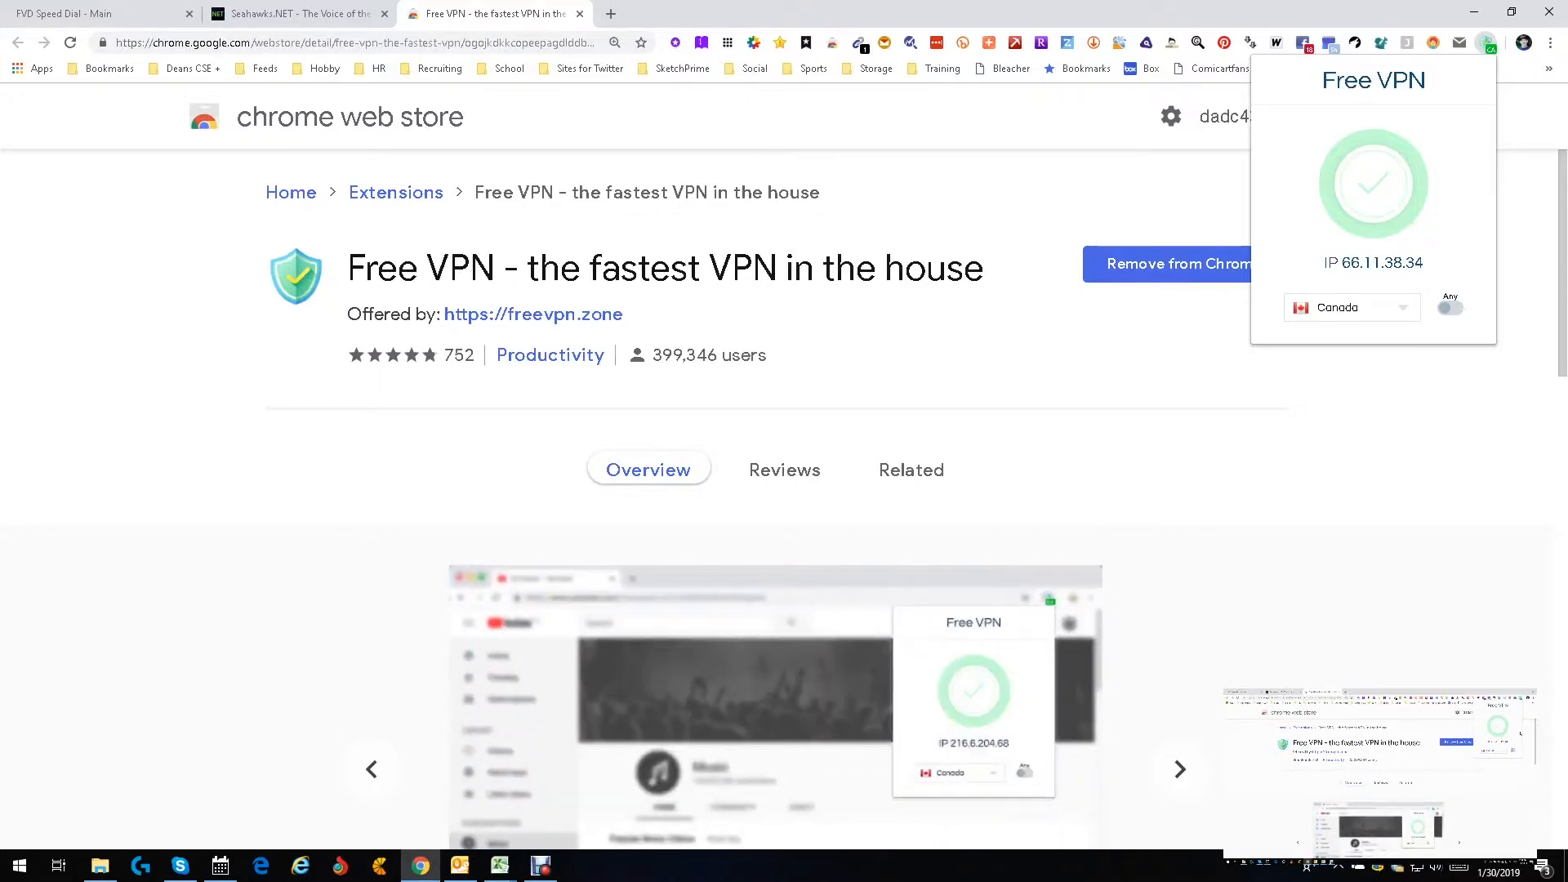
{"action": "left_click", "coordinate": [1372, 183]}
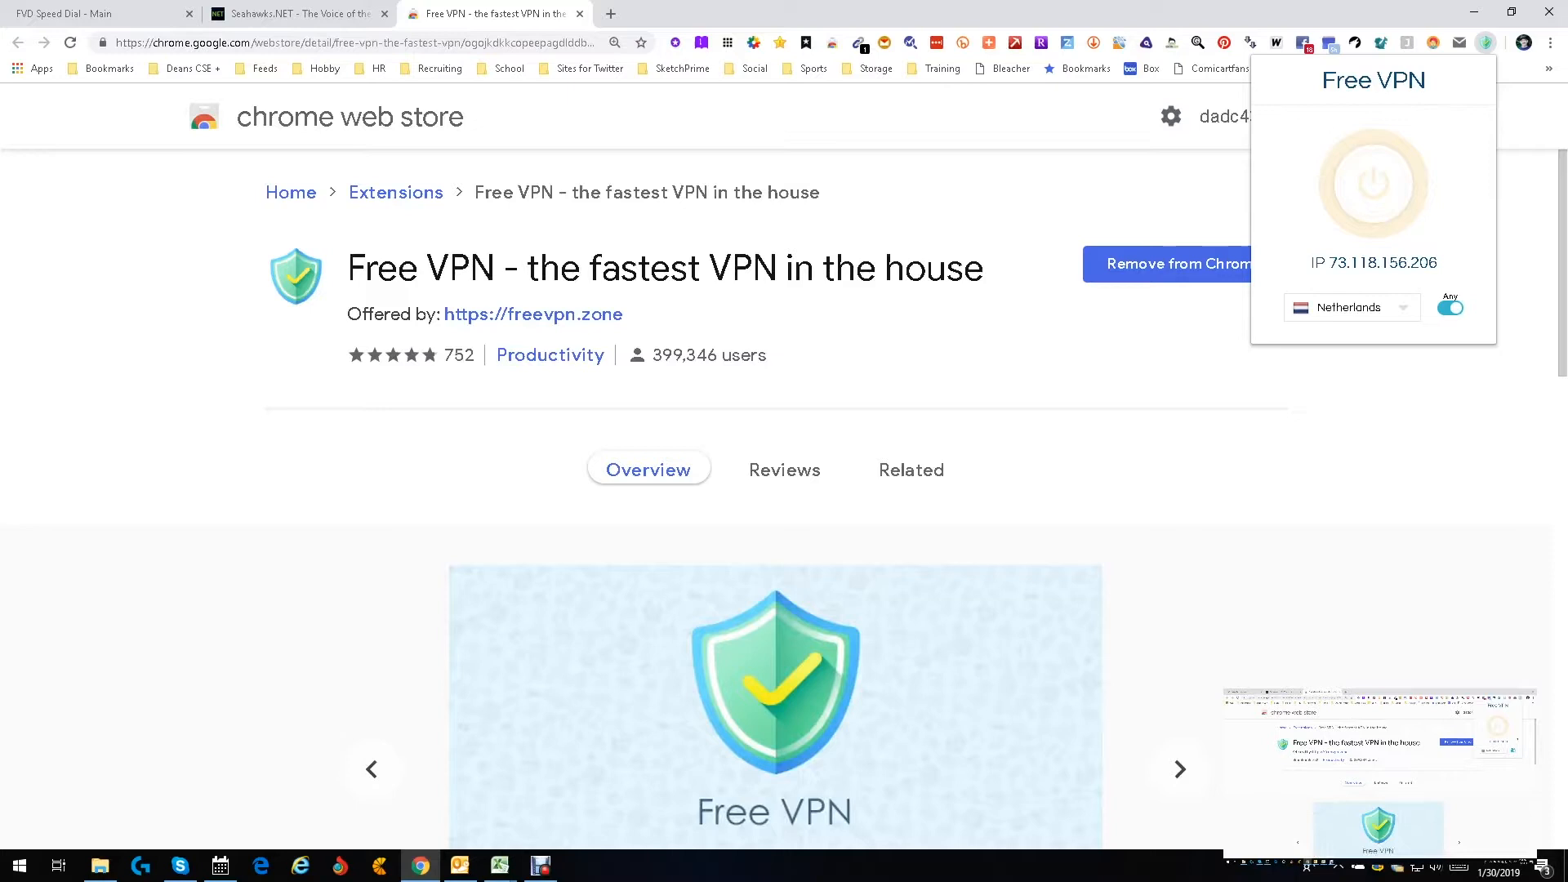
Open the country dropdown under Netherlands and scroll through the countries.
{"action": "left_click", "coordinate": [1351, 308]}
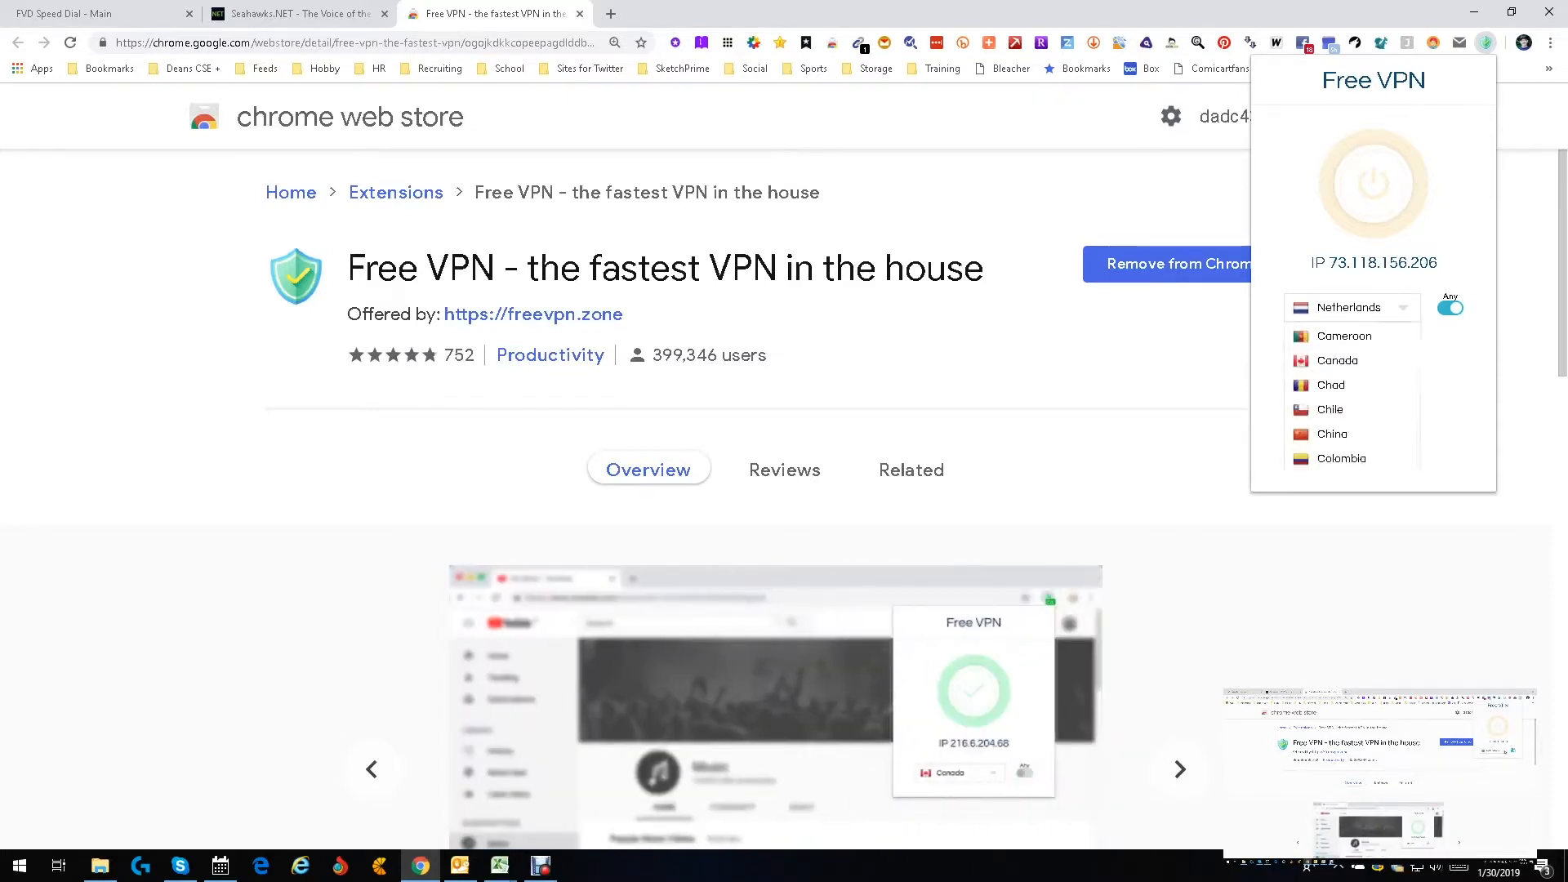
{"action": "scroll", "scroll_direction": "down", "scroll_amount": 3}
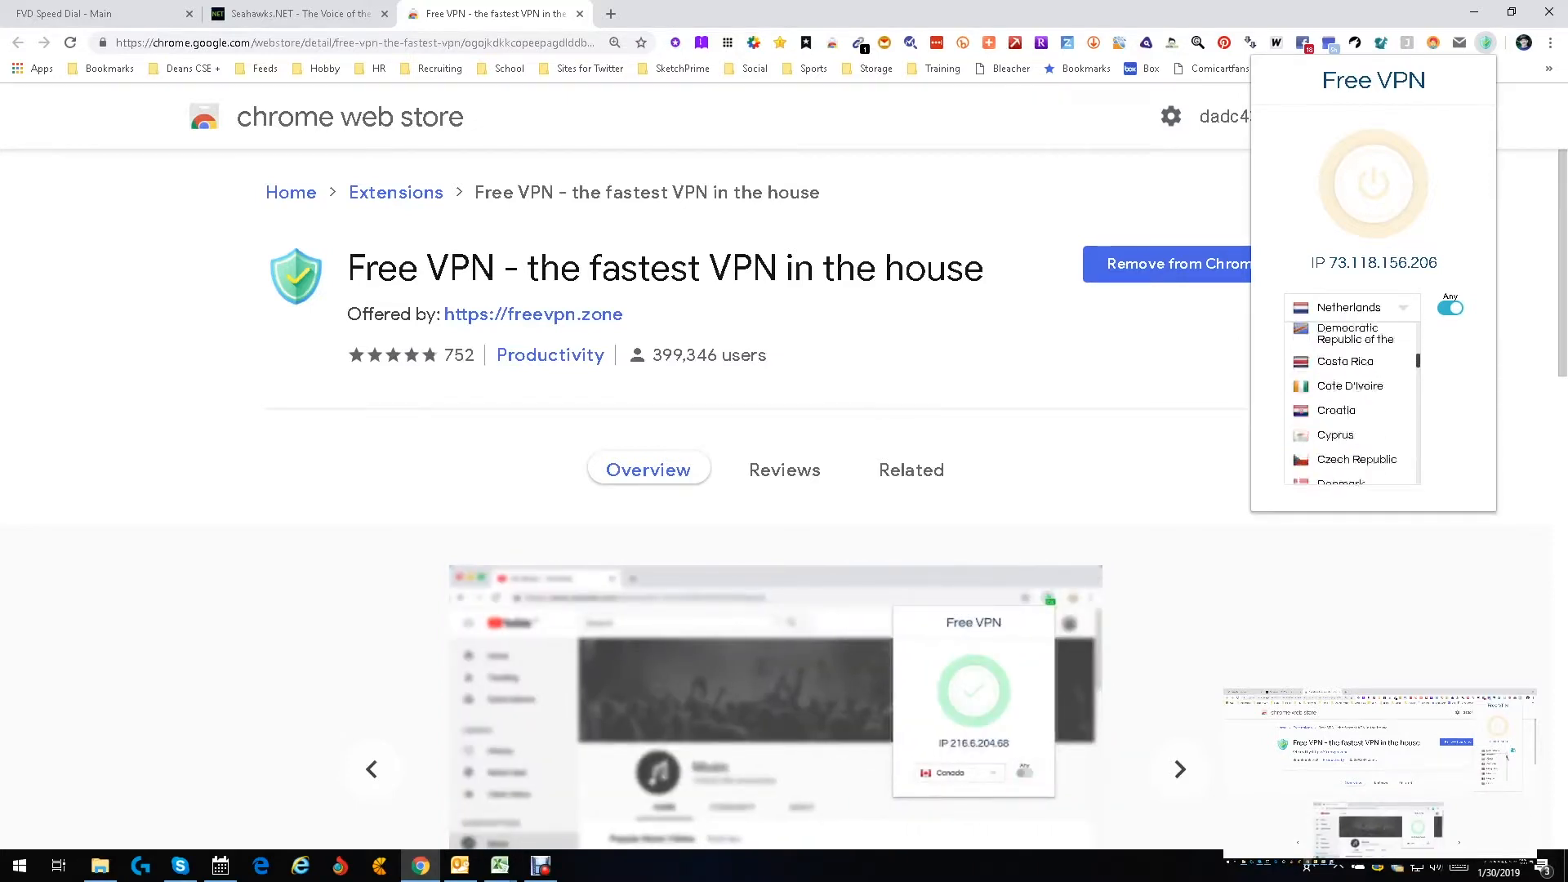
{"action": "scroll", "scroll_direction": "down", "scroll_amount": 3}
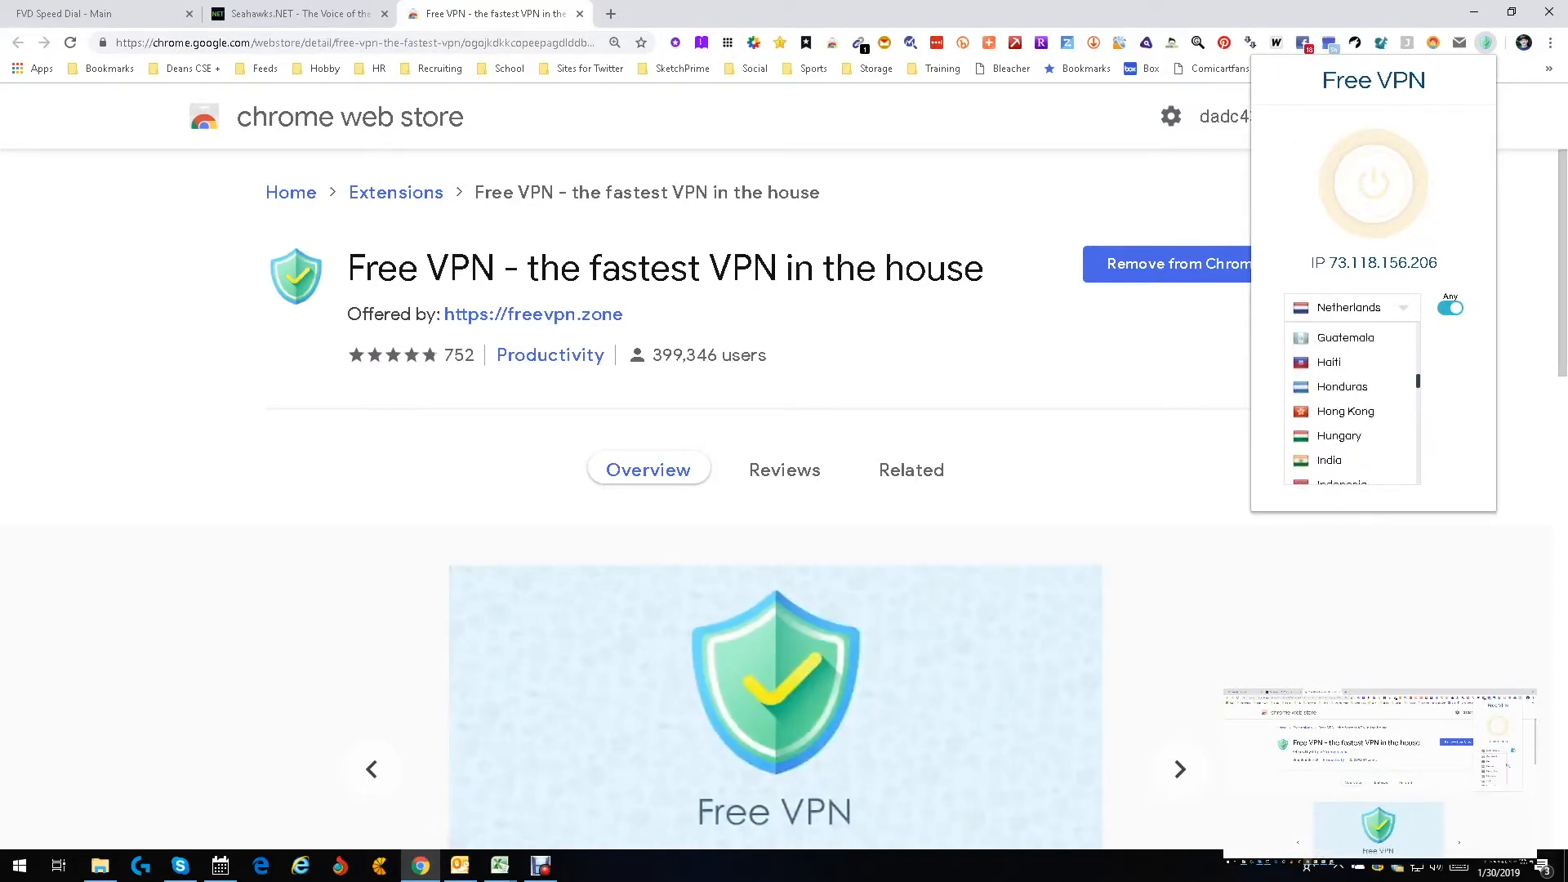
{"action": "scroll", "scroll_direction": "down", "scroll_amount": 3}
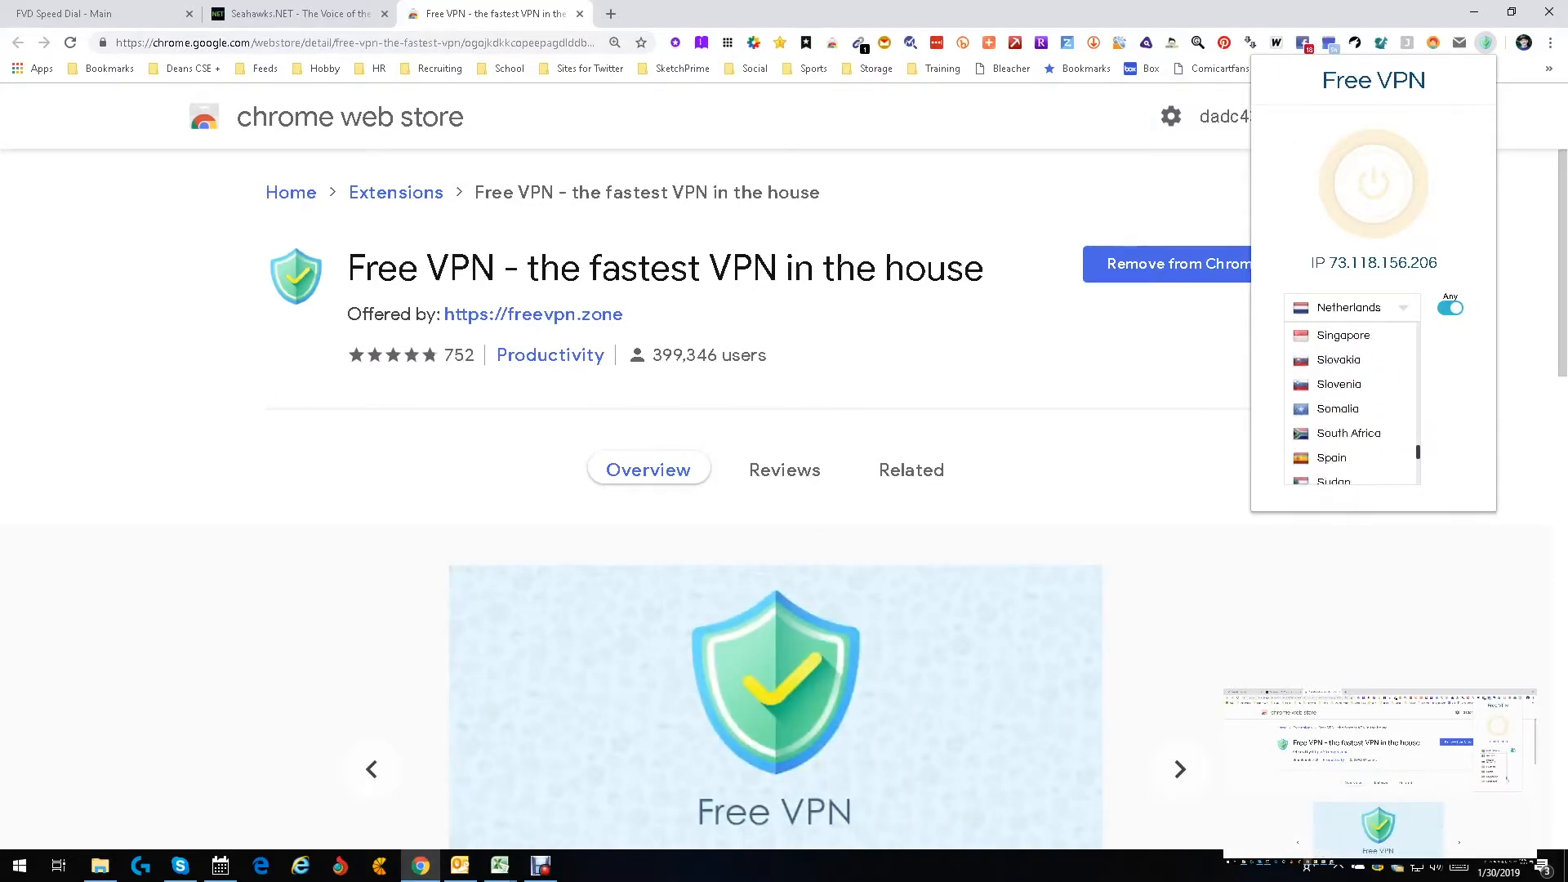
{"action": "scroll", "scroll_direction": "down", "scroll_amount": 3}
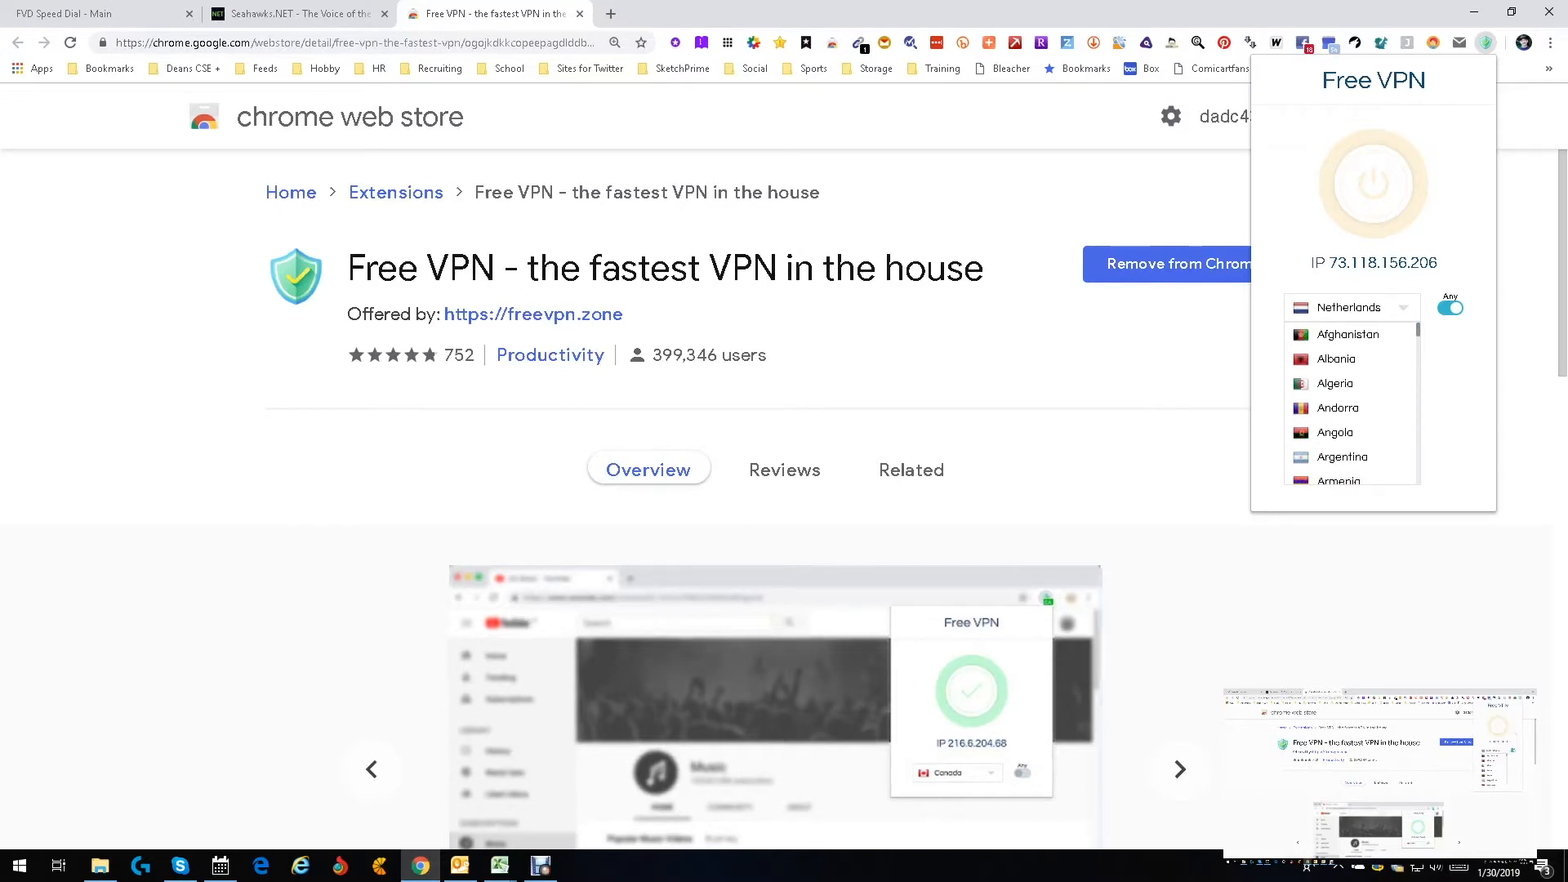
Click the store page outside the Free VPN panel to dismiss it.
{"action": "left_click", "coordinate": [1177, 769]}
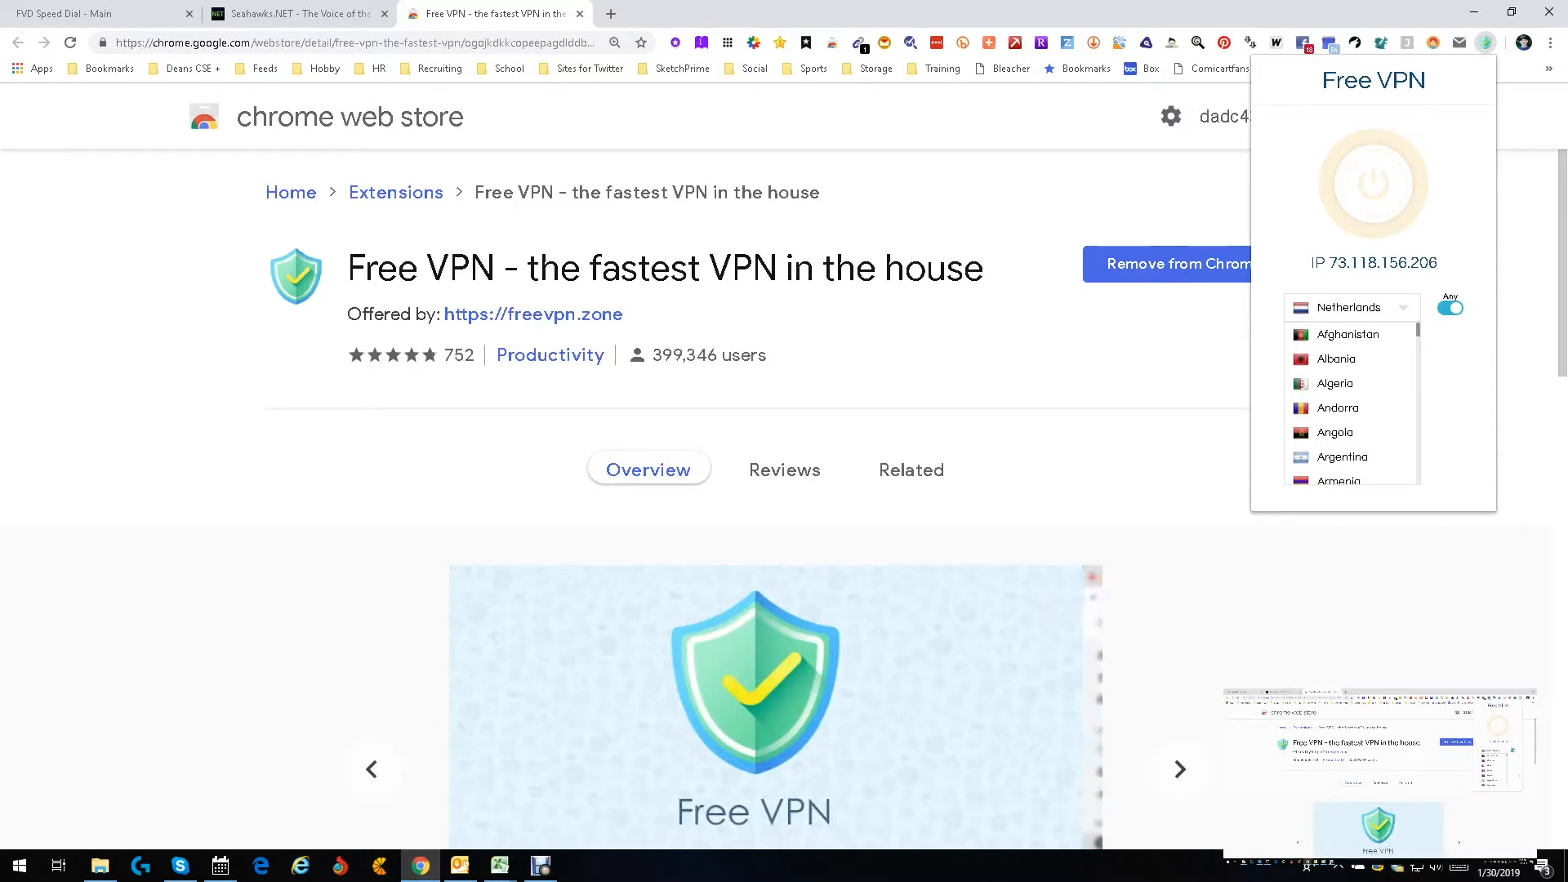
{"action": "left_click", "coordinate": [1178, 770]}
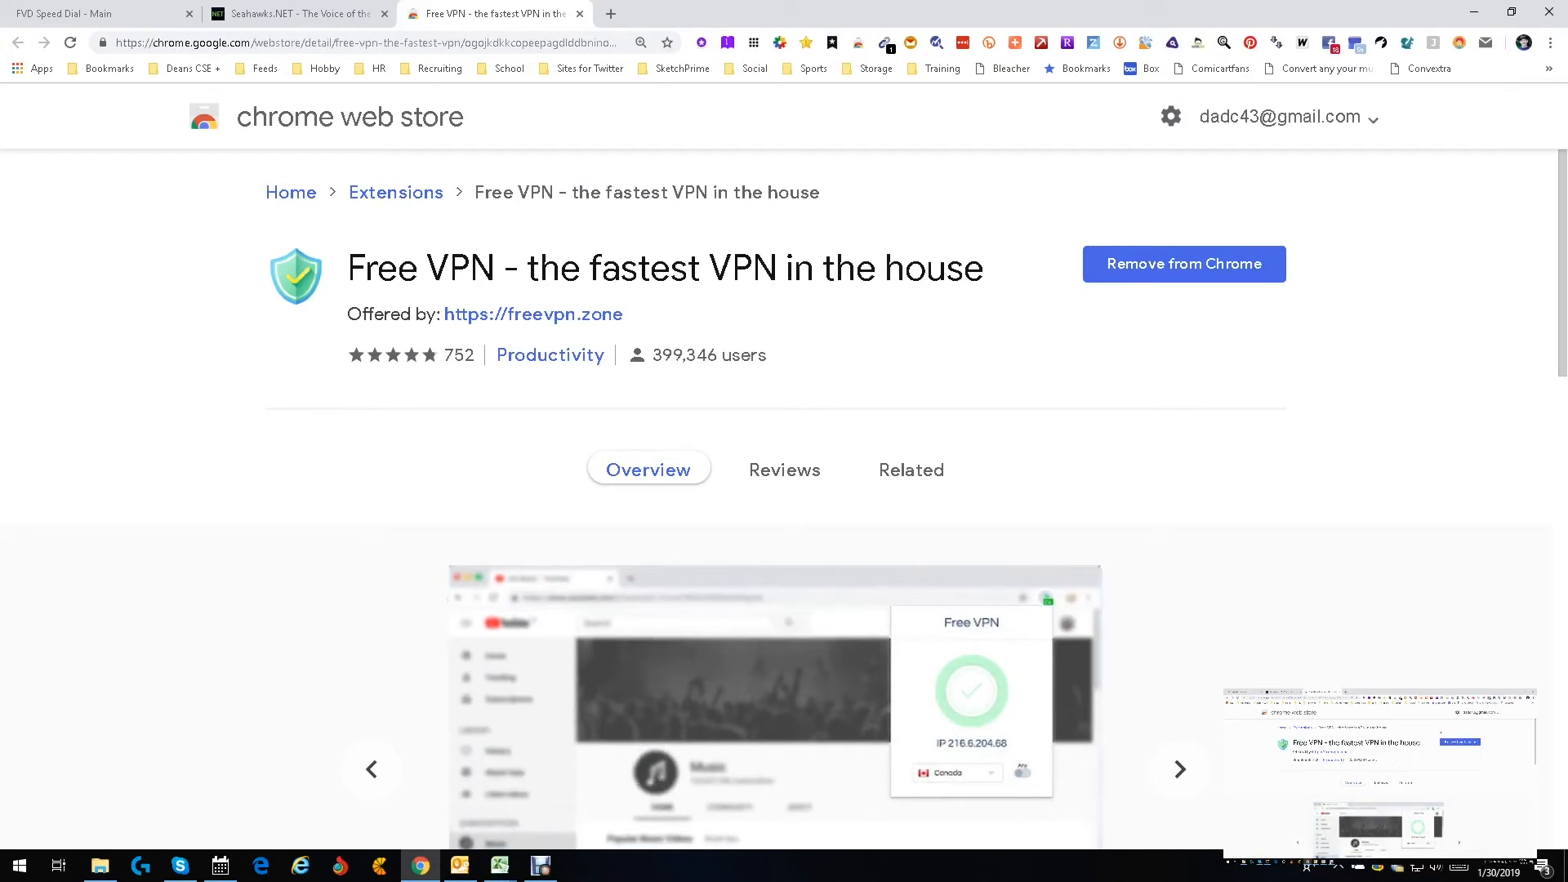
{"action": "left_click", "coordinate": [1177, 769]}
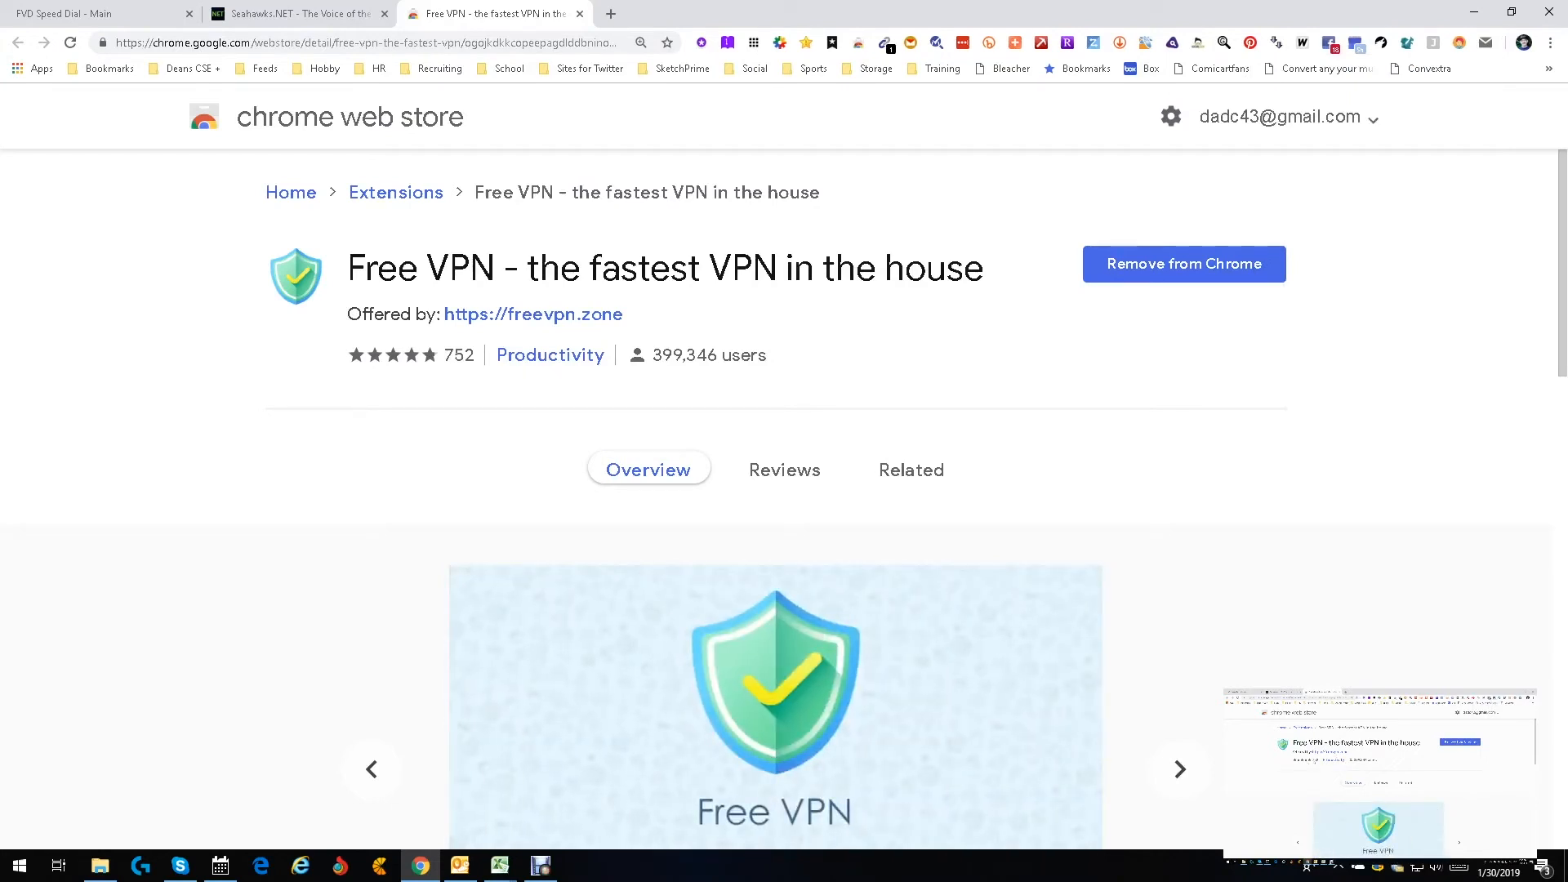